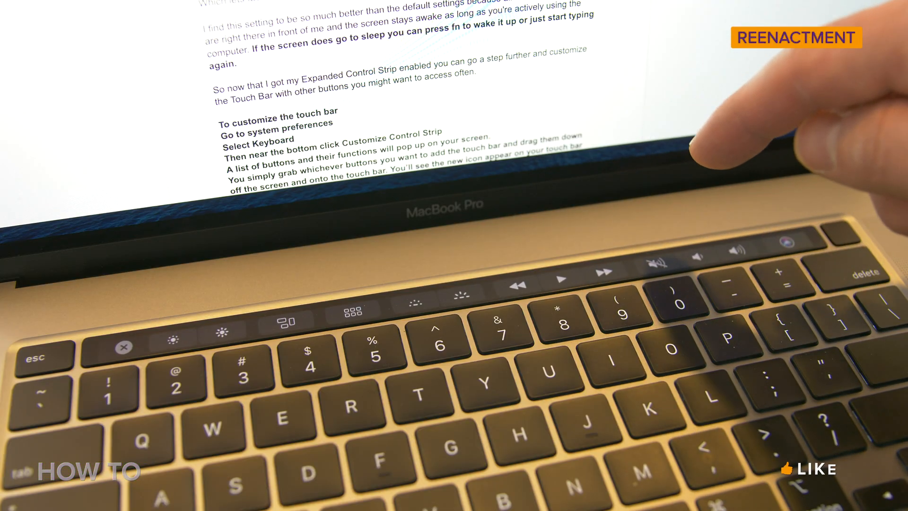
# Finish the Touch Bar demo and bring up the Apple menu at System Preferences.
pyautogui.click(626, 310)
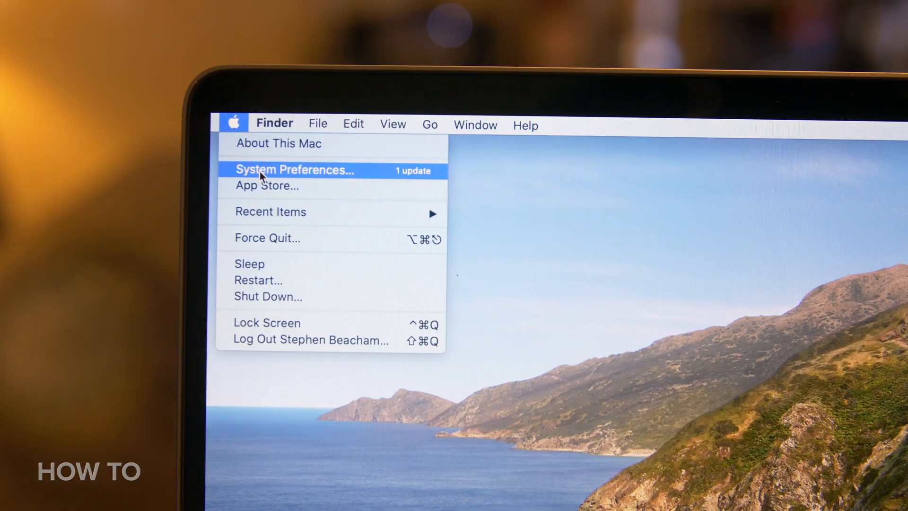
# In Keyboard preferences, set 'Touch Bar shows' to Expanded Control Strip.
pyautogui.click(271, 171)
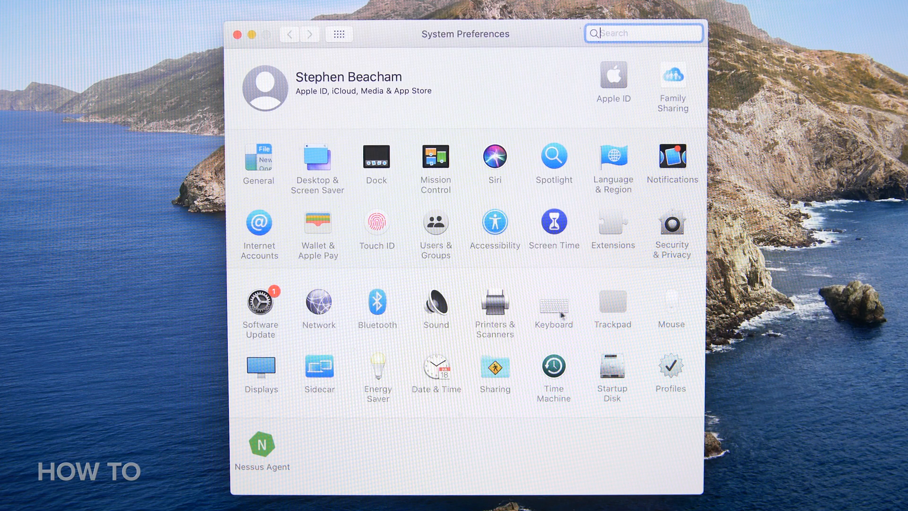
pyautogui.click(554, 306)
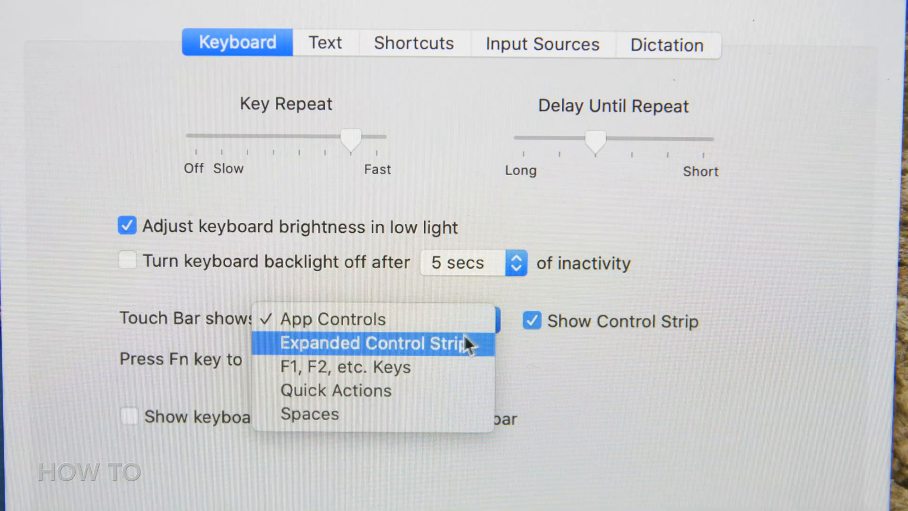
pyautogui.click(373, 343)
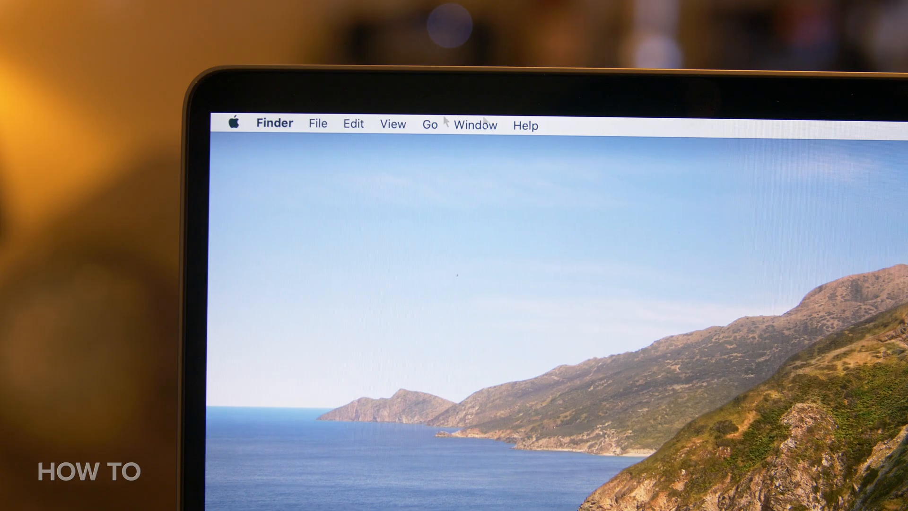
# Reopen Keyboard preferences and open the Customize Control Strip palette.
pyautogui.click(234, 123)
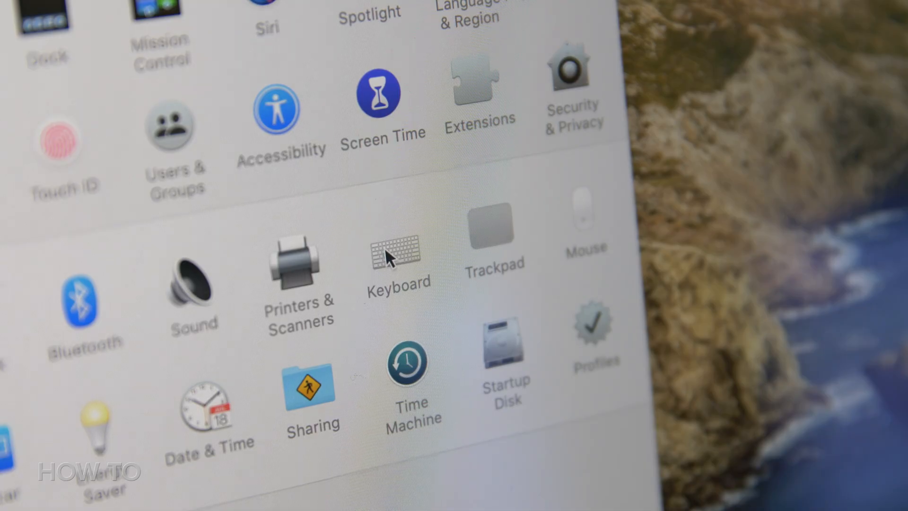
pyautogui.click(396, 253)
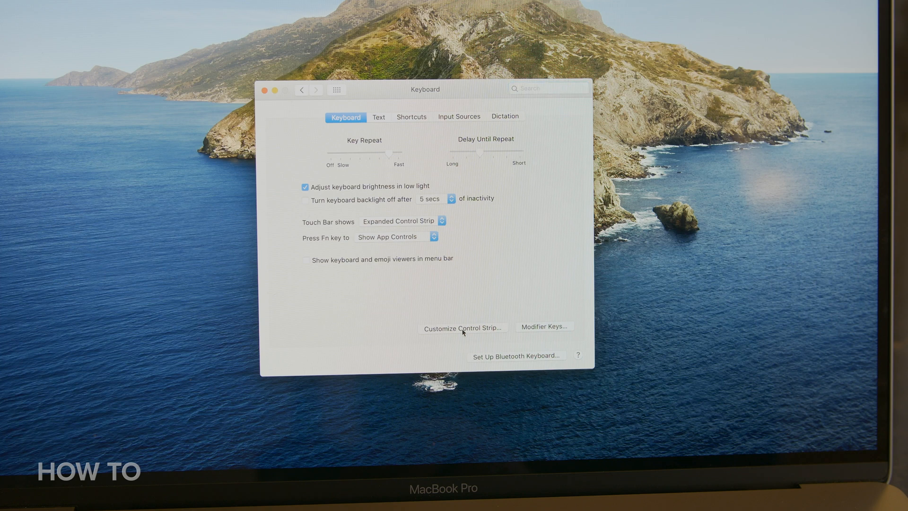
pyautogui.click(463, 327)
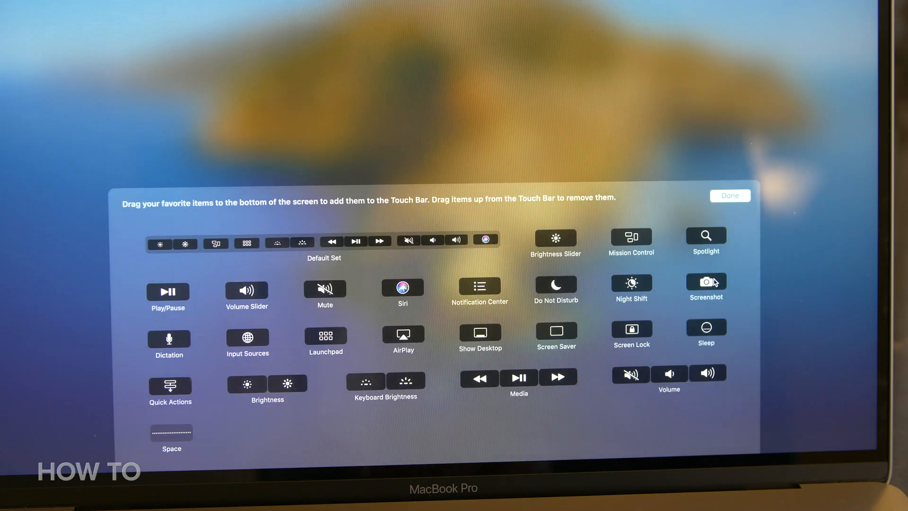
# Drag the Screenshot item from the palette onto the Touch Bar.
pyautogui.moveTo(704, 282); pyautogui.dragTo(687, 420)
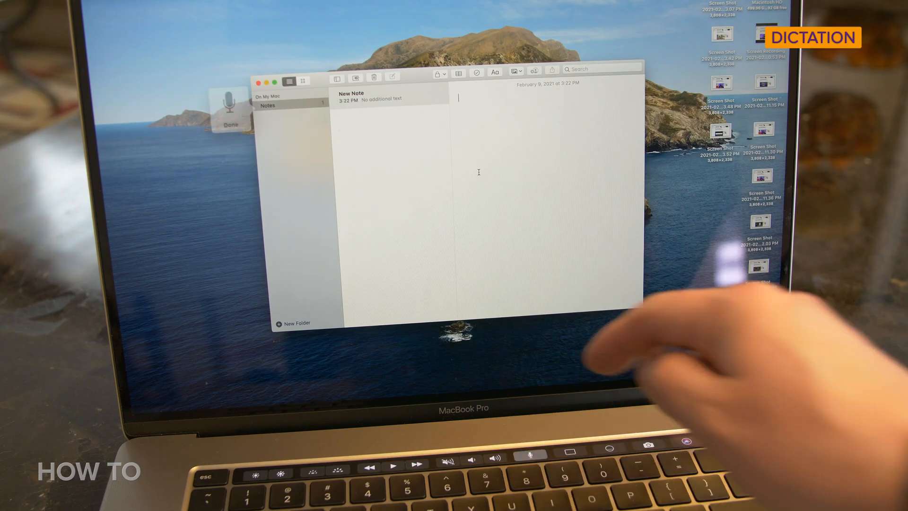
# Dictate 'Hey subscribe to how to do it all' into a new note.
pyautogui.write('Hey subscribe to how to do it all')
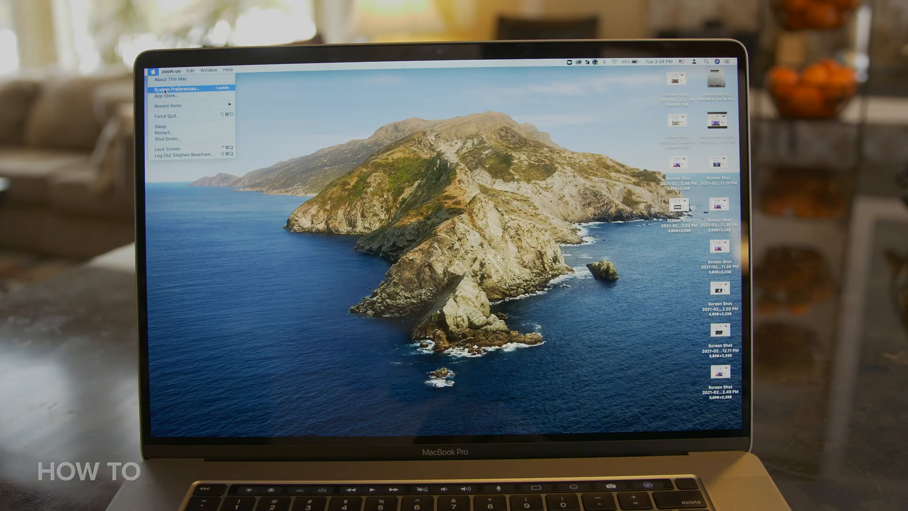
# Set 'Press Fn key to' to F1, F2 keys, then to Show Quick Actions.
pyautogui.click(179, 89)
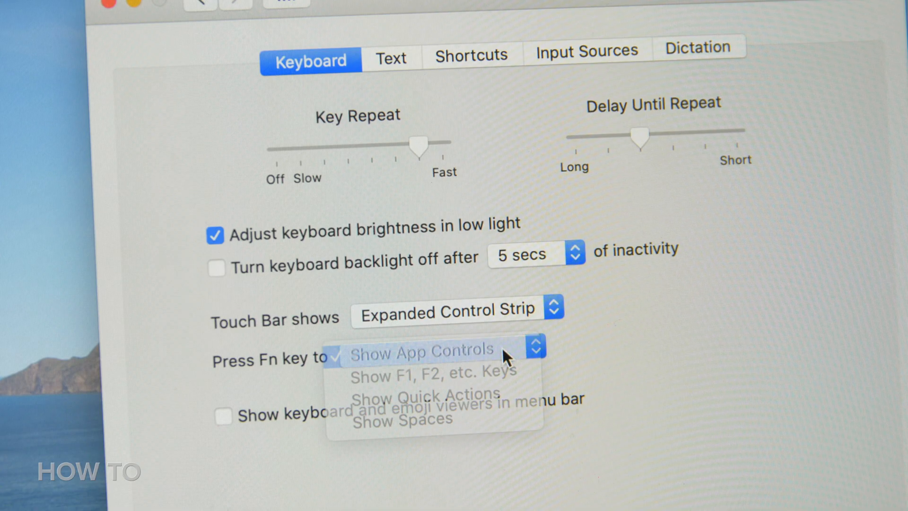
pyautogui.click(431, 375)
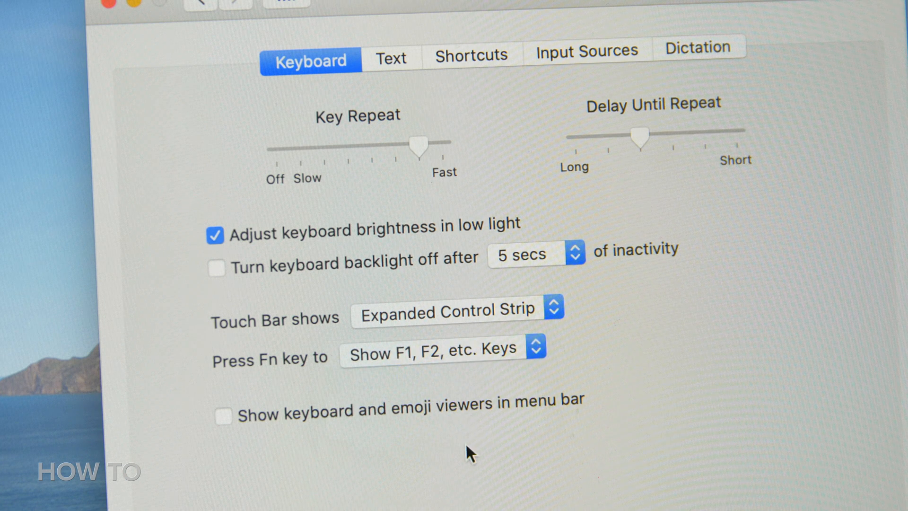
pyautogui.click(444, 358)
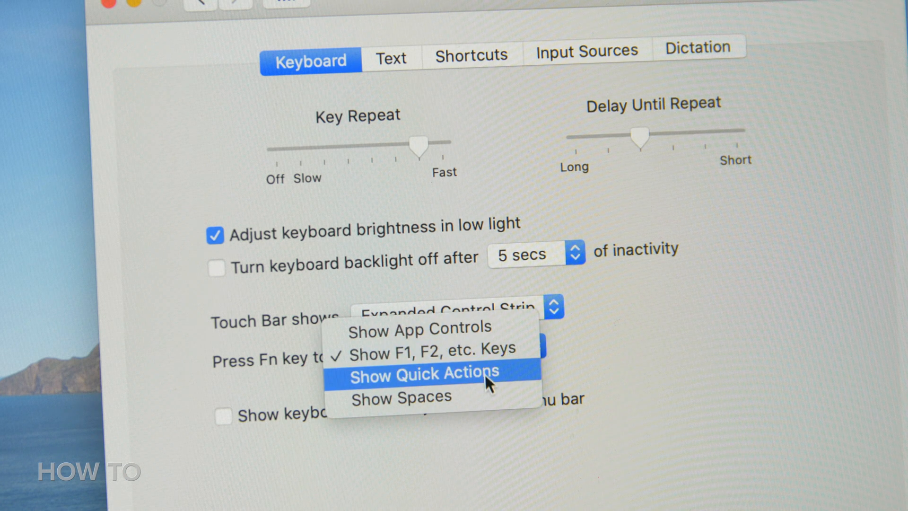
pyautogui.click(426, 374)
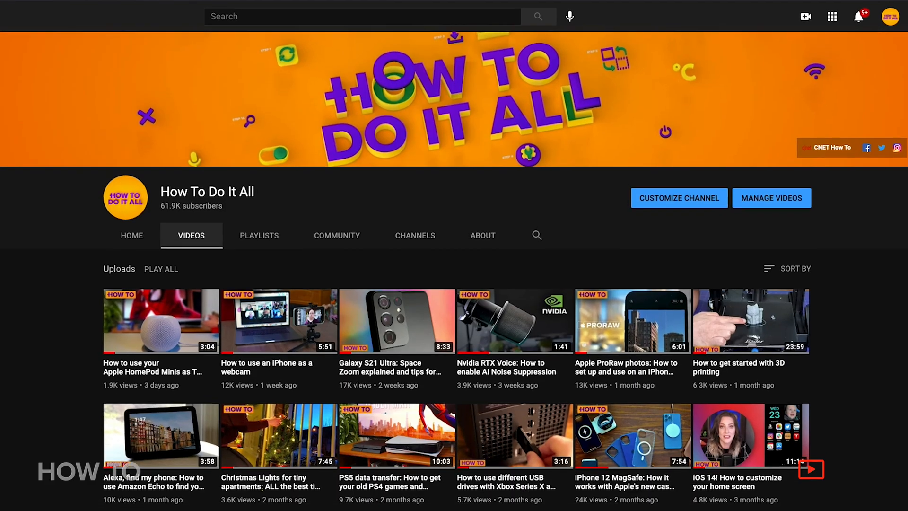
# Scroll through the How To Do It All channel's uploaded videos.
pyautogui.scroll(-3)
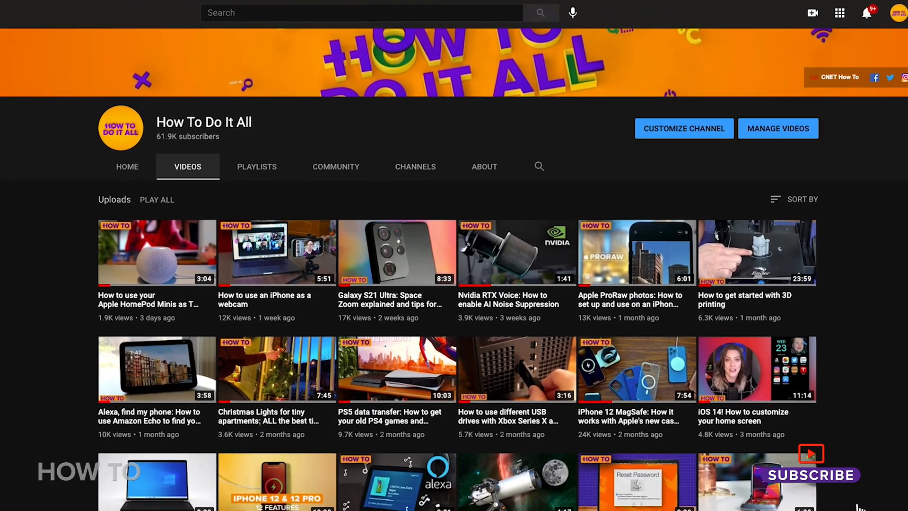